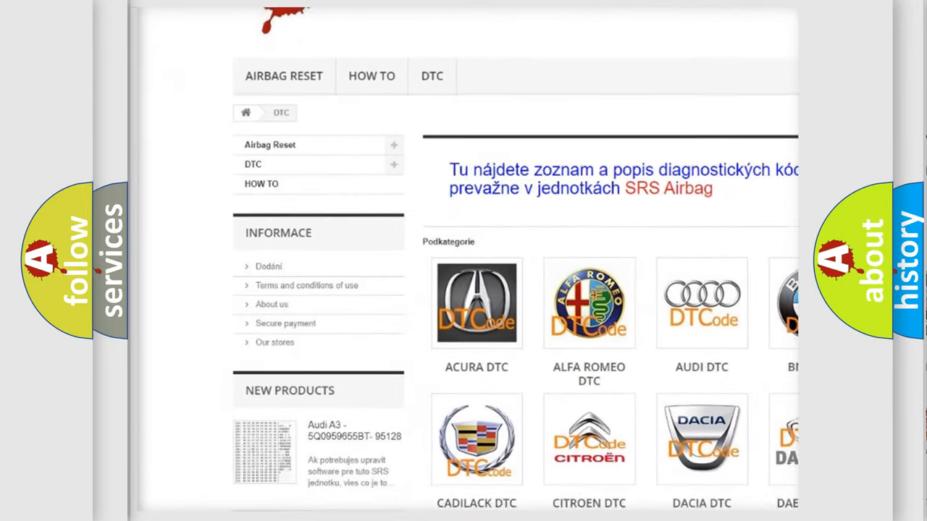
{"action": "scroll", "scroll_direction": "down", "scroll_amount": 3}
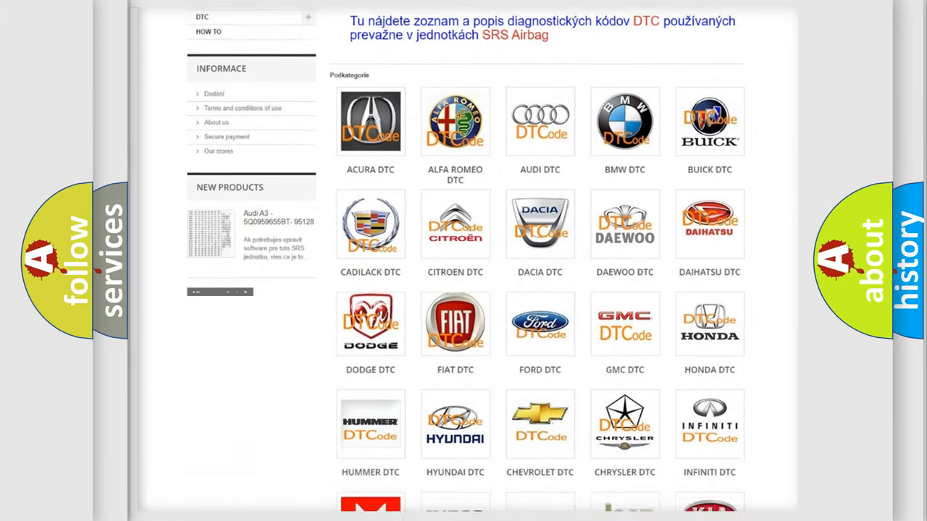
{"action": "scroll", "scroll_direction": "down", "scroll_amount": 3}
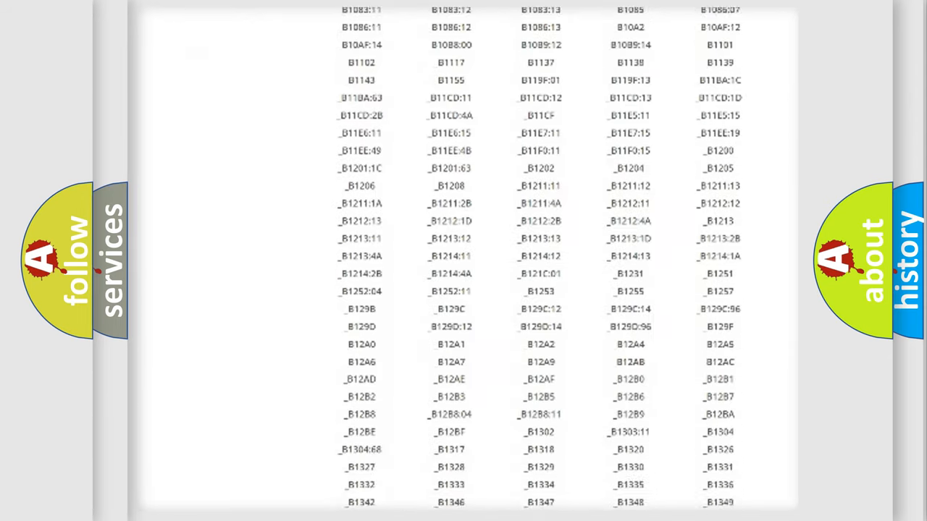
{"action": "scroll", "scroll_direction": "down", "scroll_amount": 3}
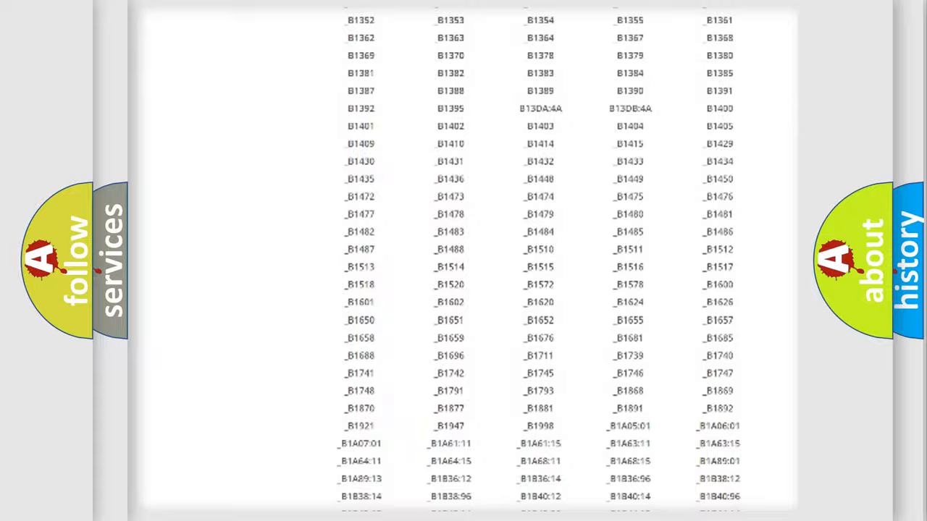